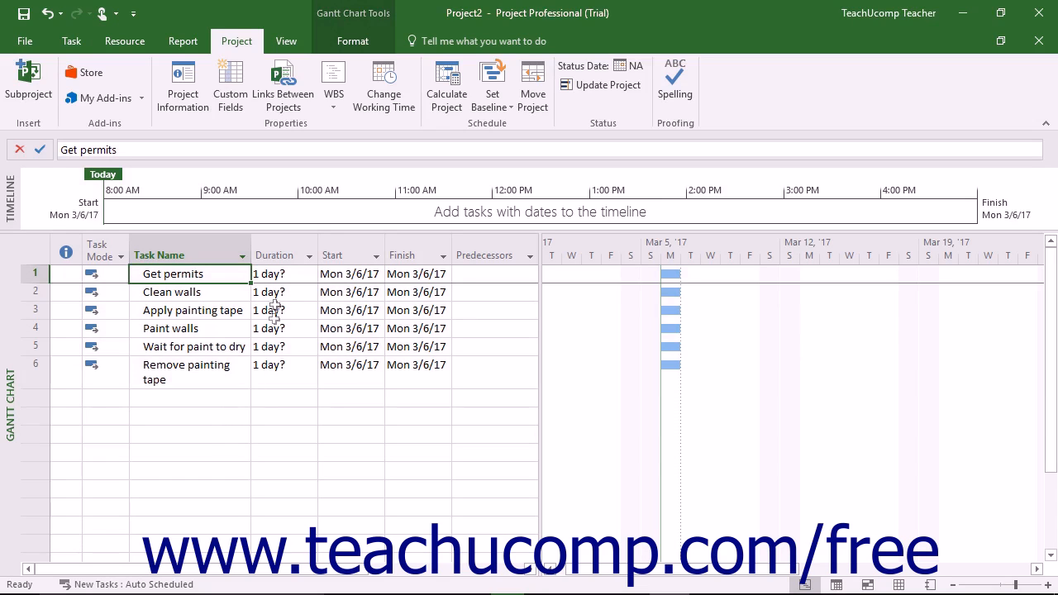
mouse_move(287, 346)
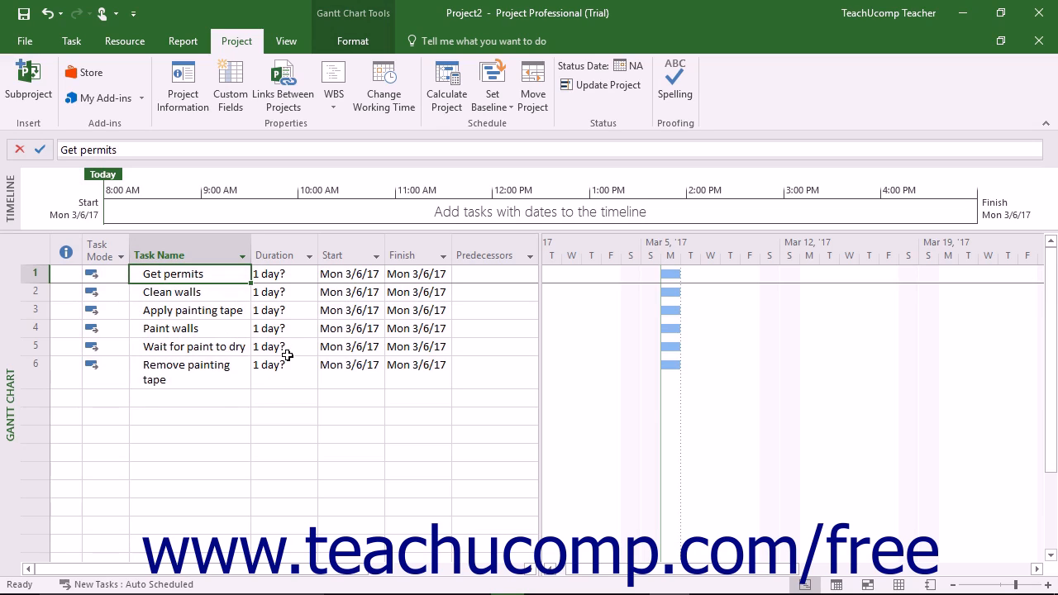
mouse_move(289, 314)
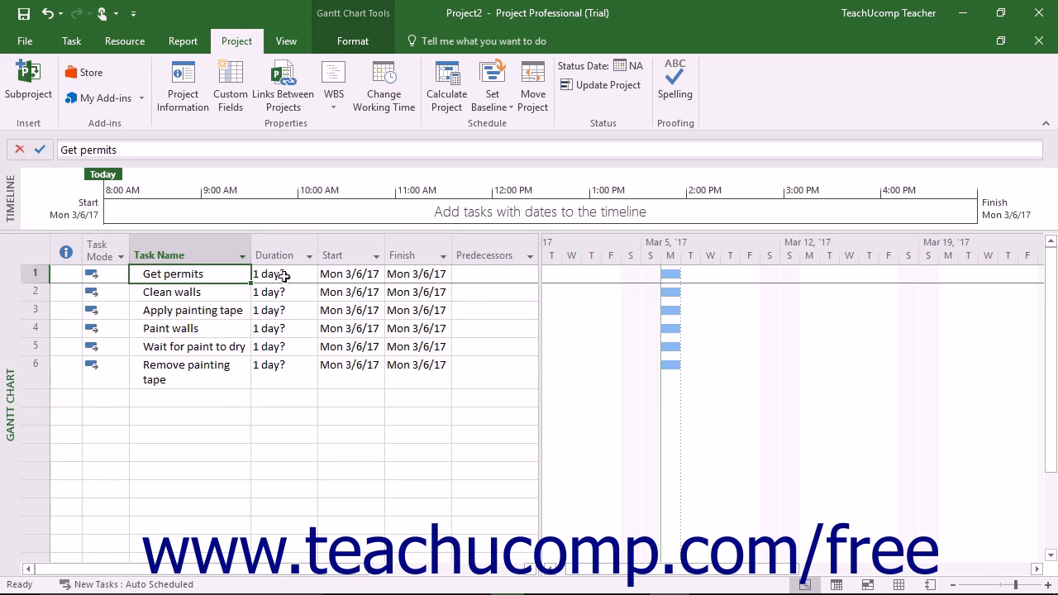
Open Task Information for Get permits, showing its estimated one-day duration.
click(277, 274)
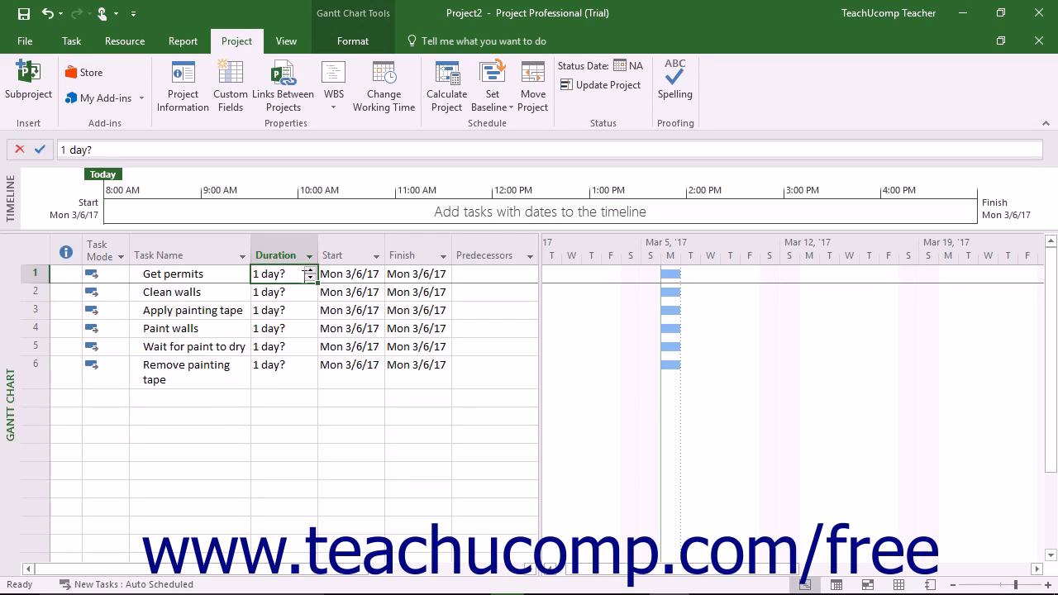
click(71, 40)
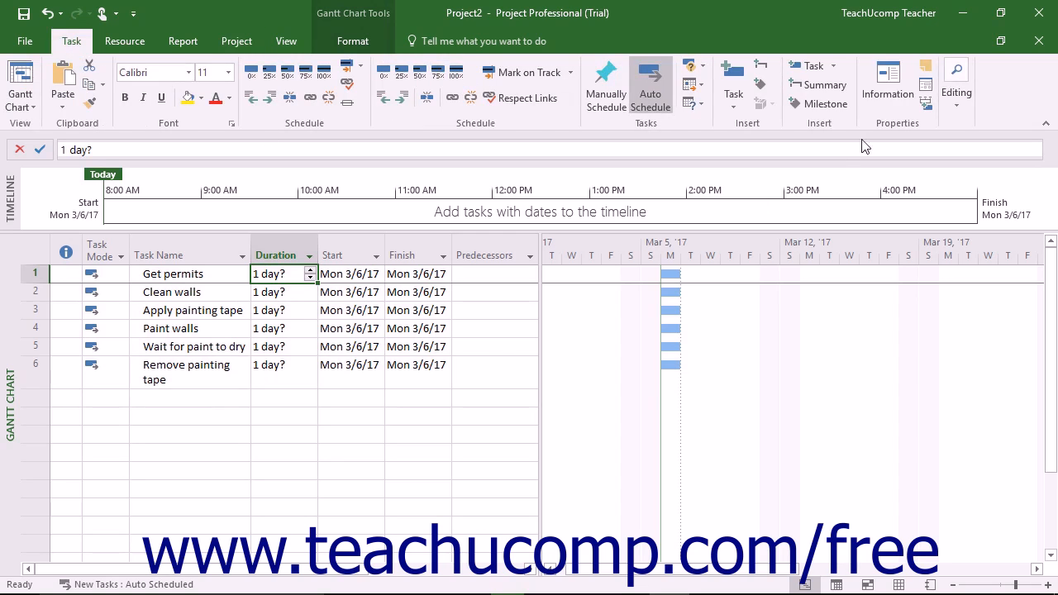
click(888, 83)
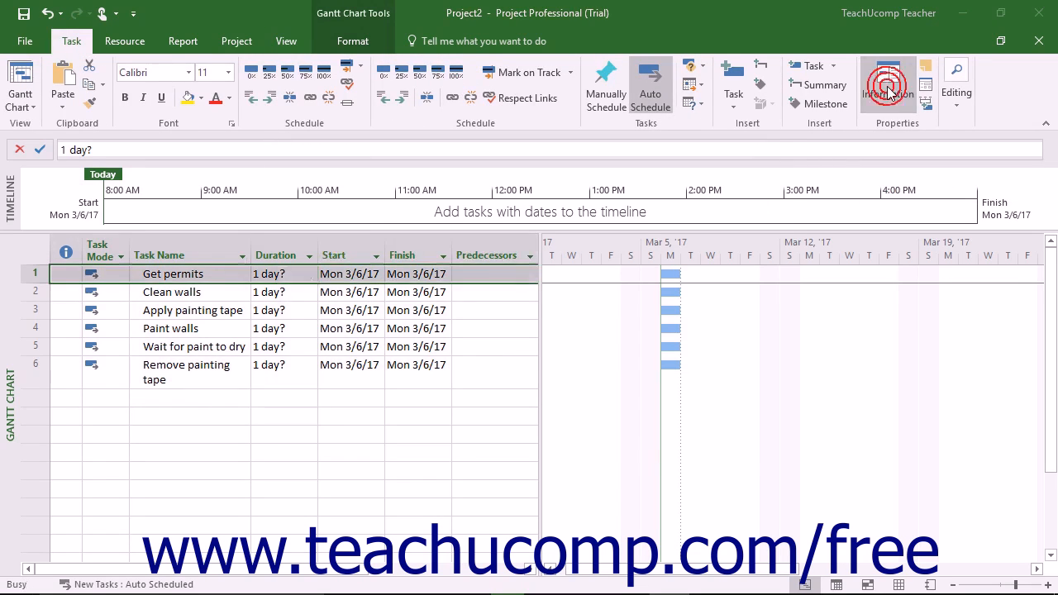
click(887, 79)
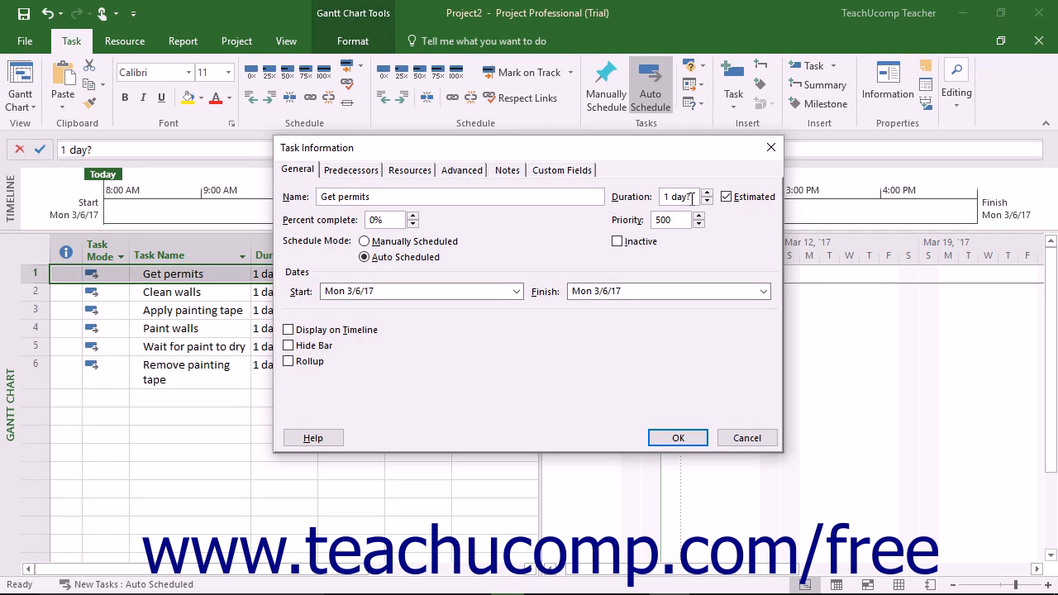
mouse_move(739, 444)
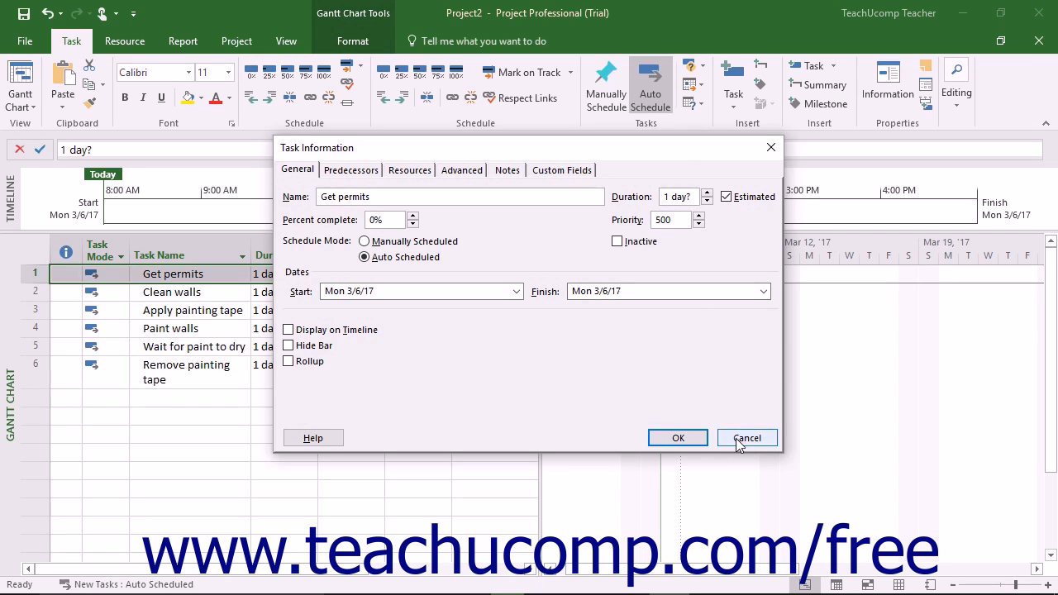
Close the Get permits Task Information dialog.
click(747, 437)
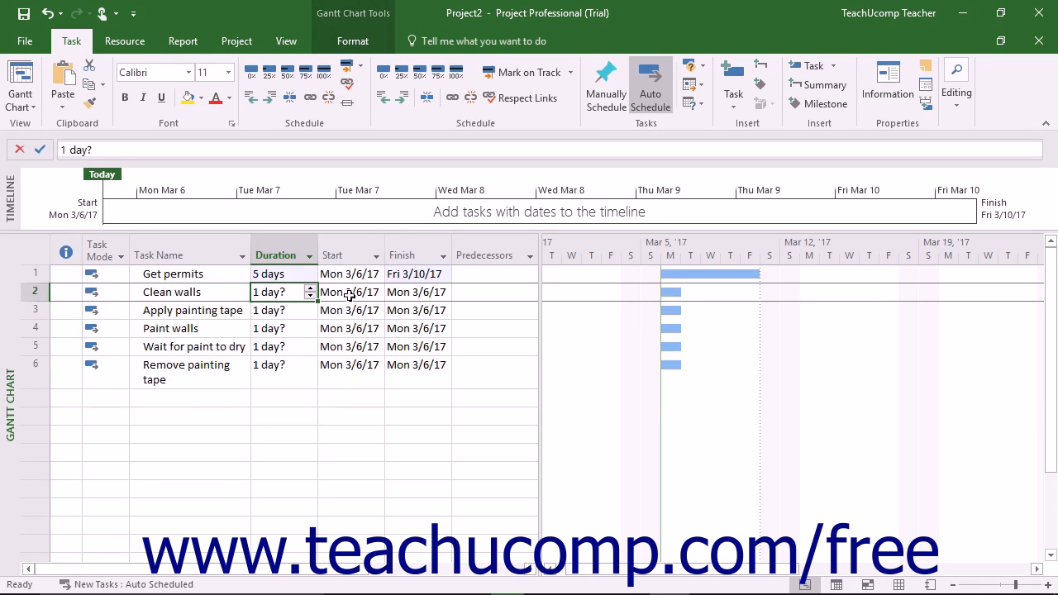
mouse_move(277, 309)
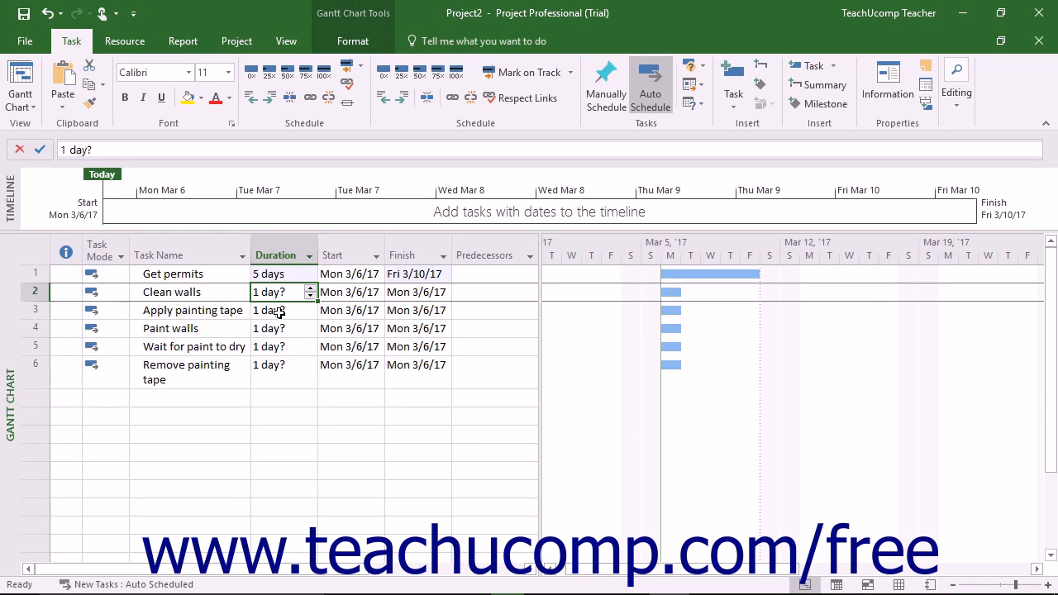
Enter a duration of 2eh for Wait for paint to dry.
click(194, 347)
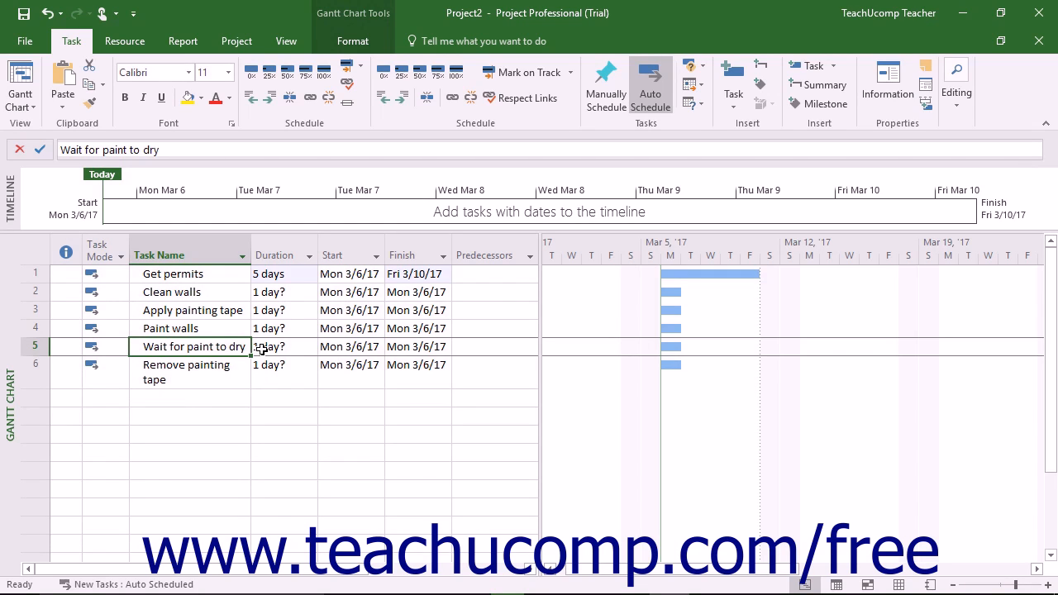
click(277, 347)
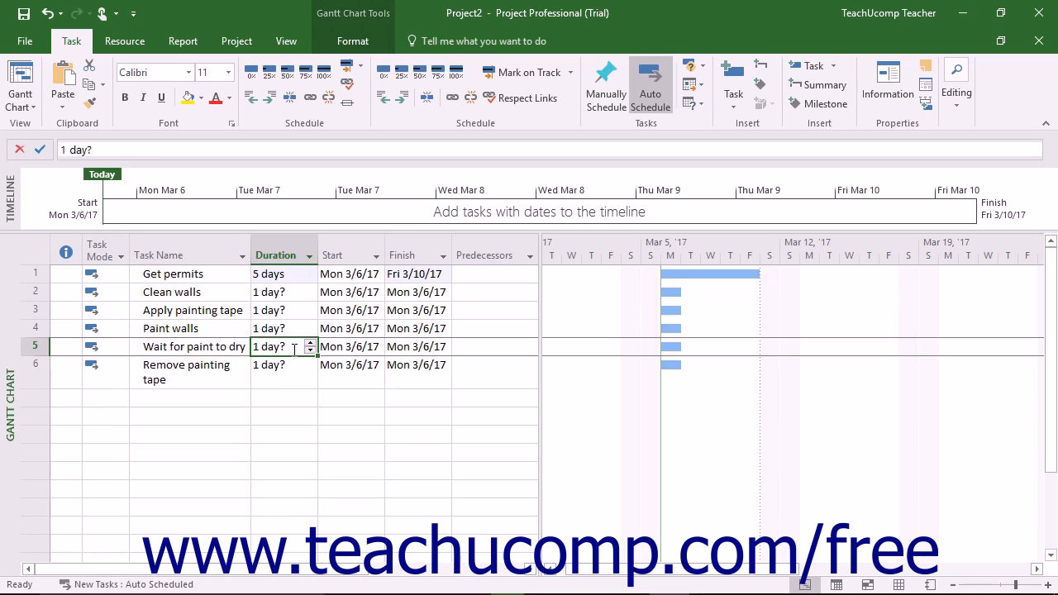
click(193, 347)
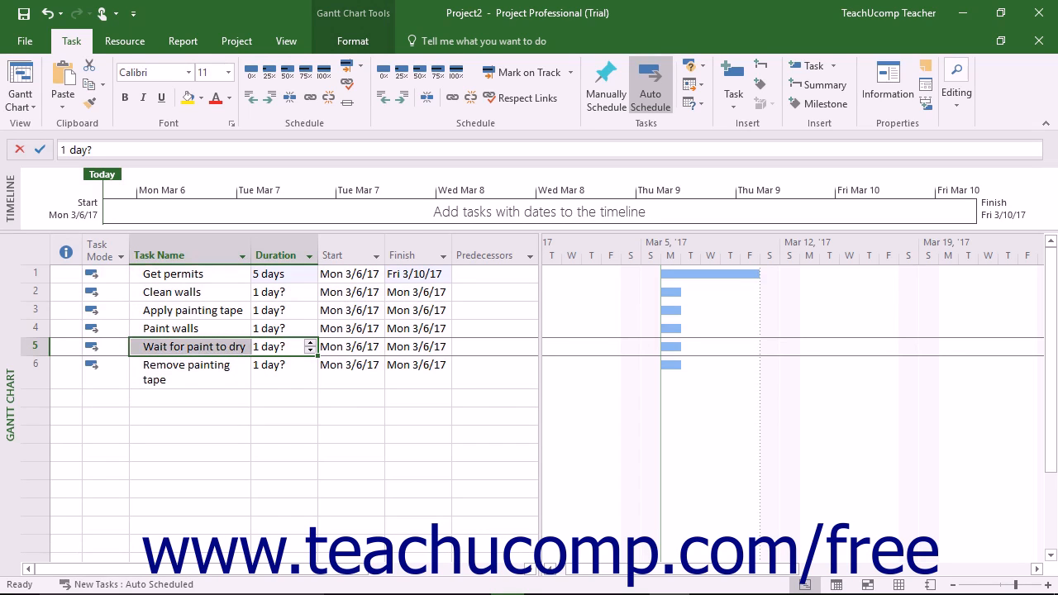
text(2e)
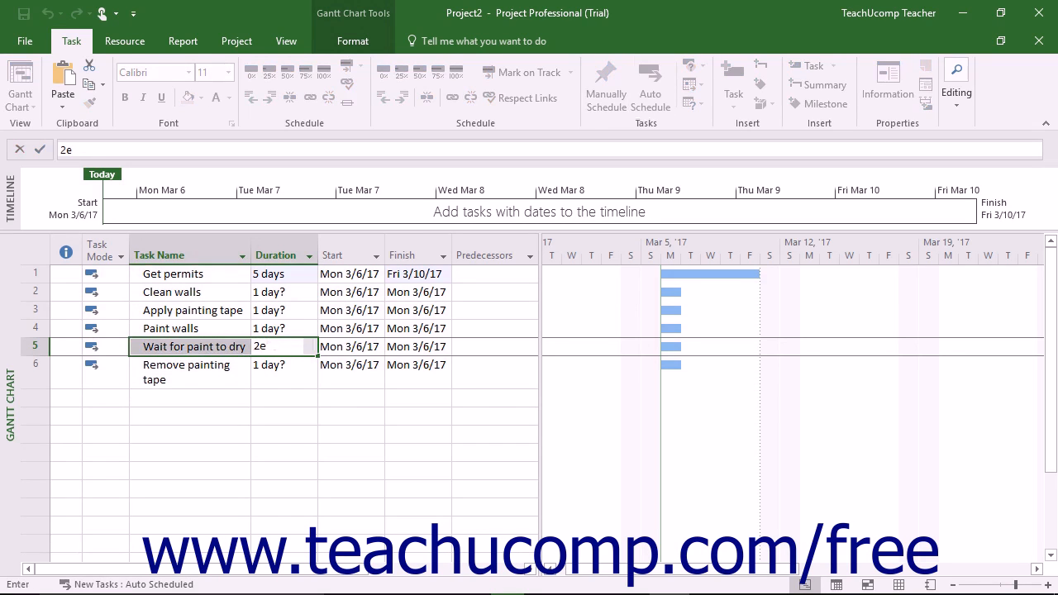
text(h)
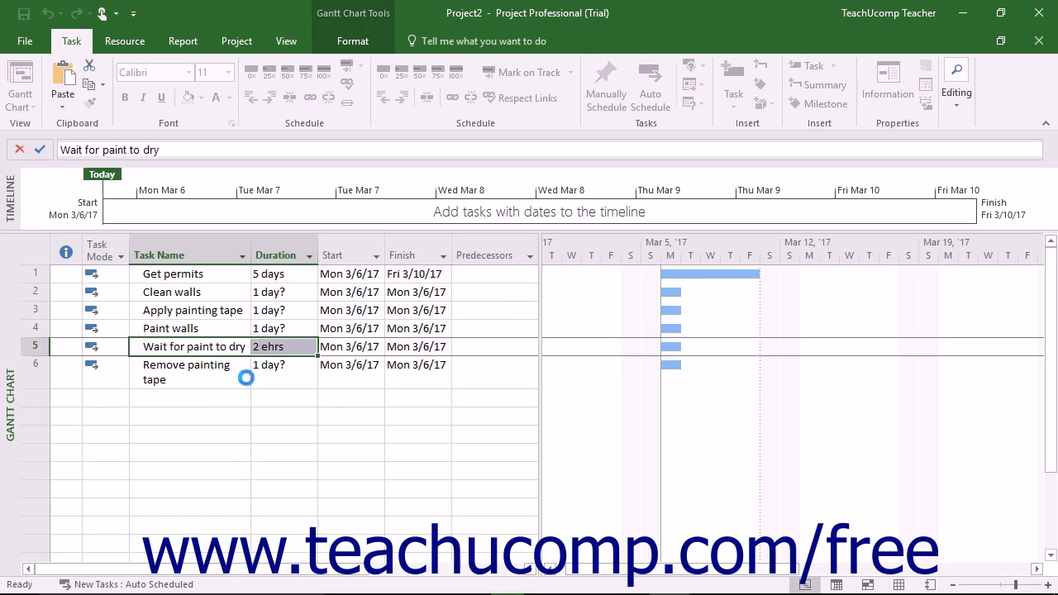
click(649, 85)
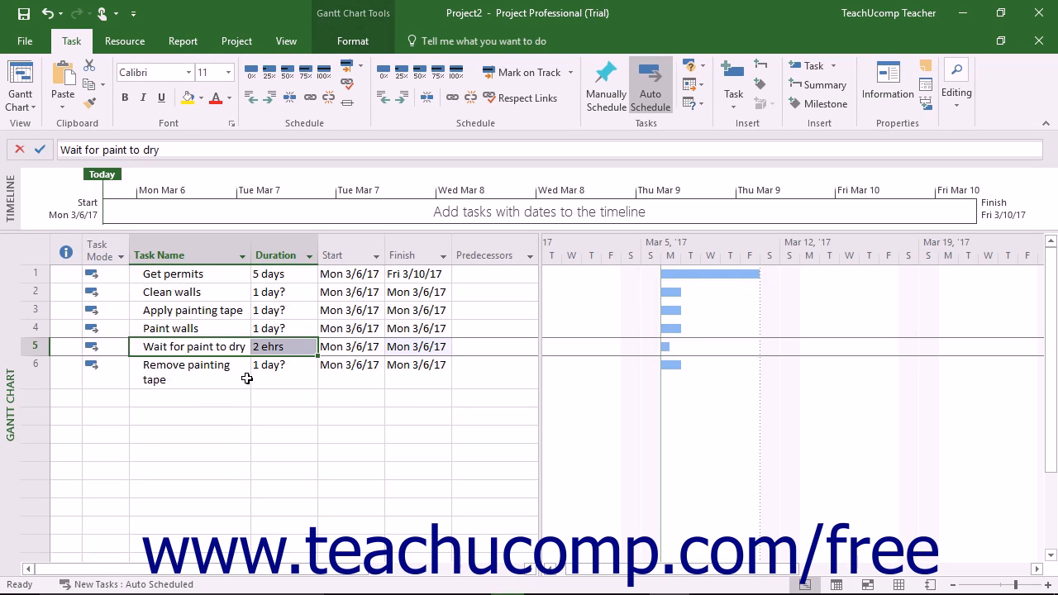
mouse_move(691, 219)
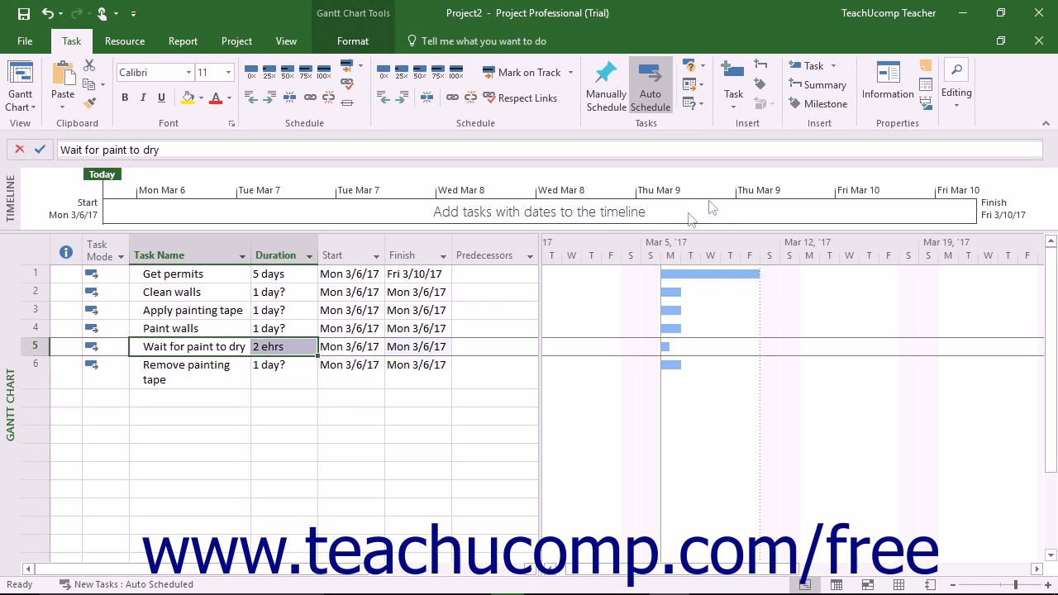
Check Estimated in Wait for paint to dry's Task Information, making it 2 ehrs?
click(888, 78)
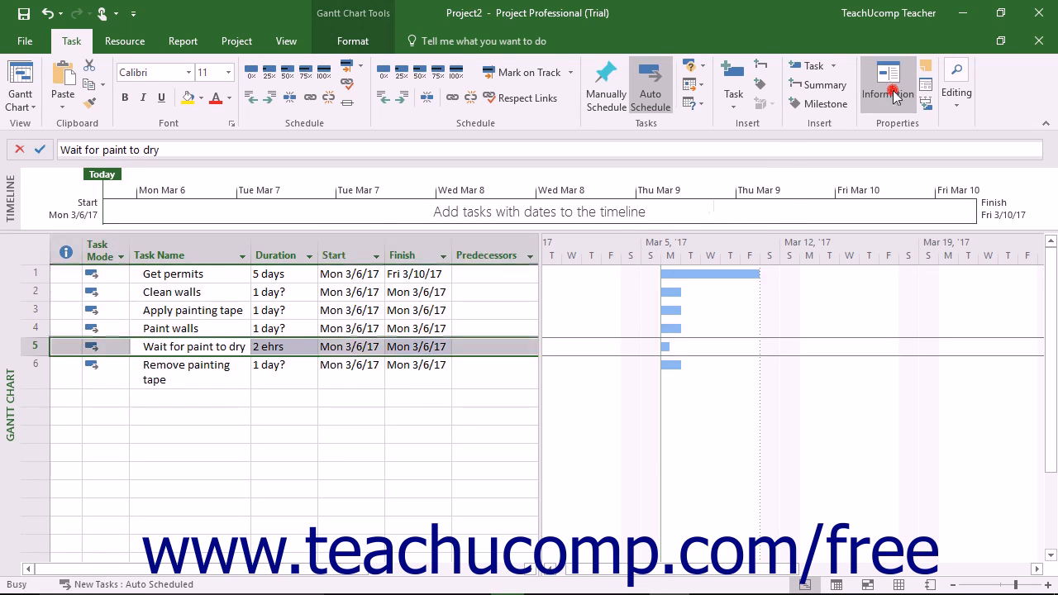
click(887, 73)
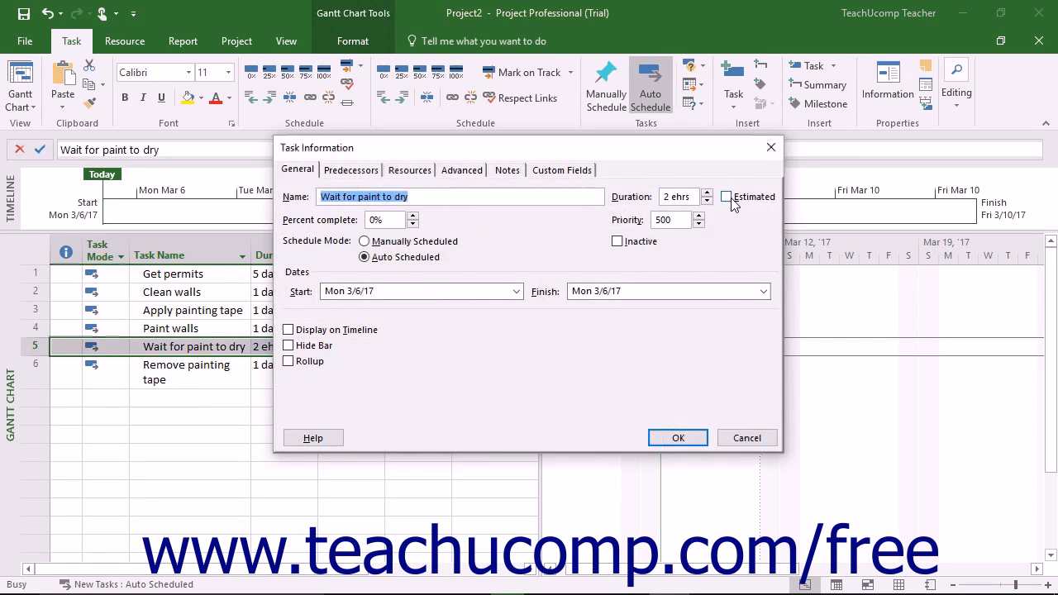
click(726, 196)
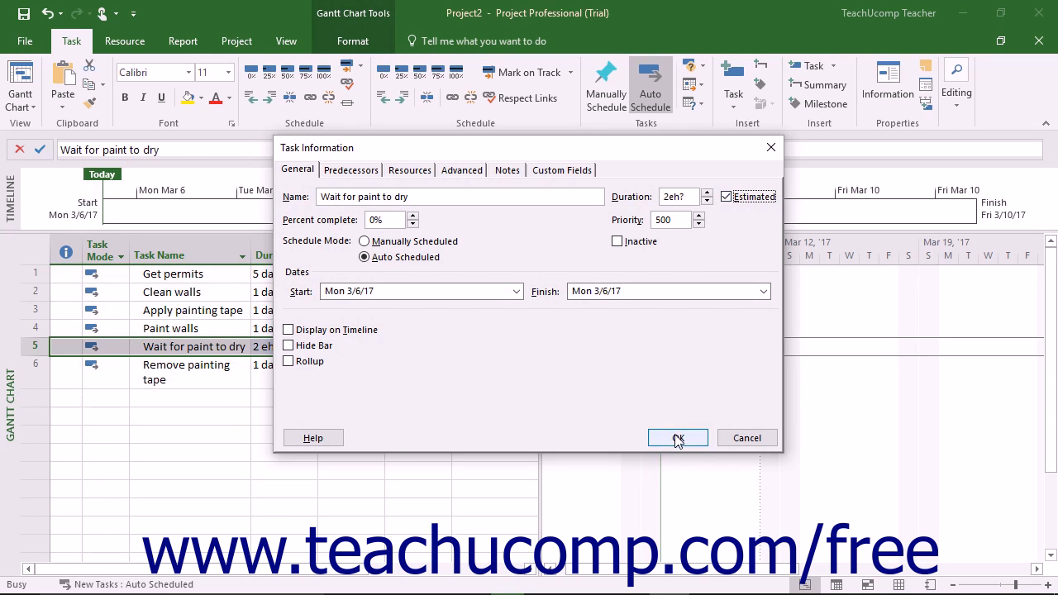
click(677, 439)
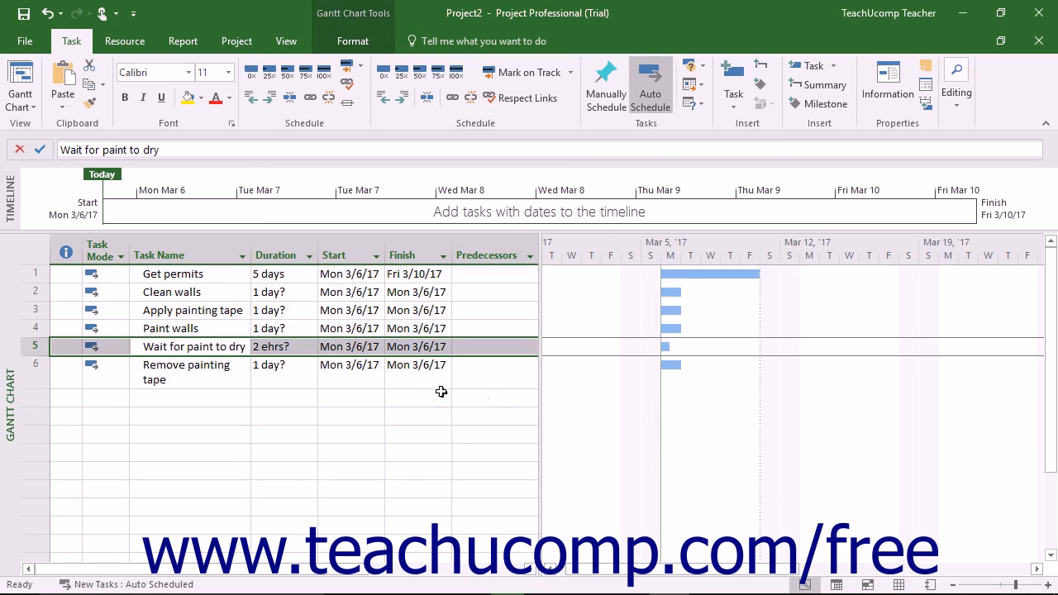
mouse_move(296, 346)
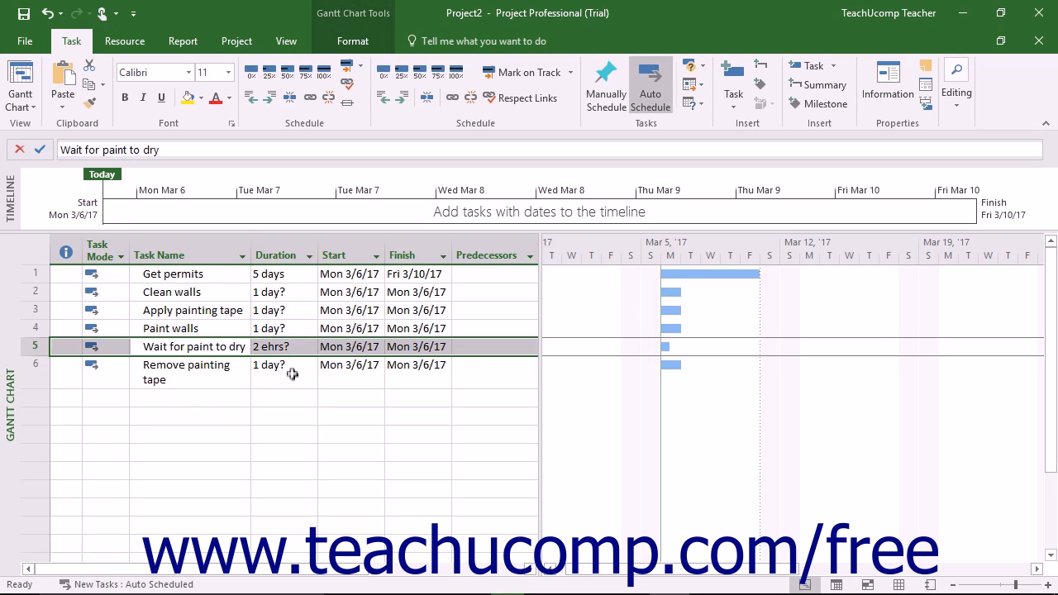
click(283, 364)
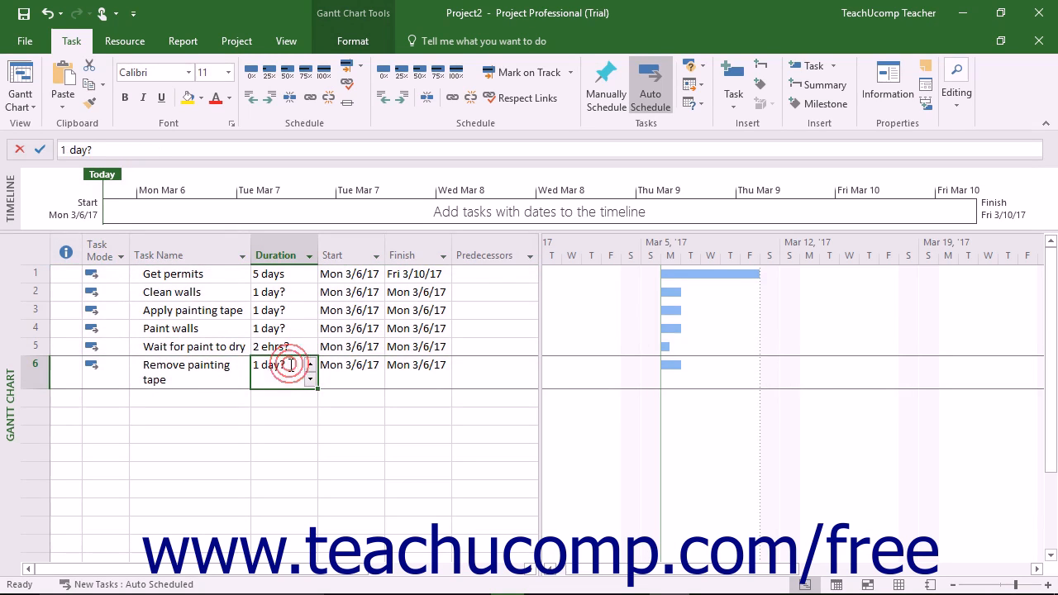
click(282, 365)
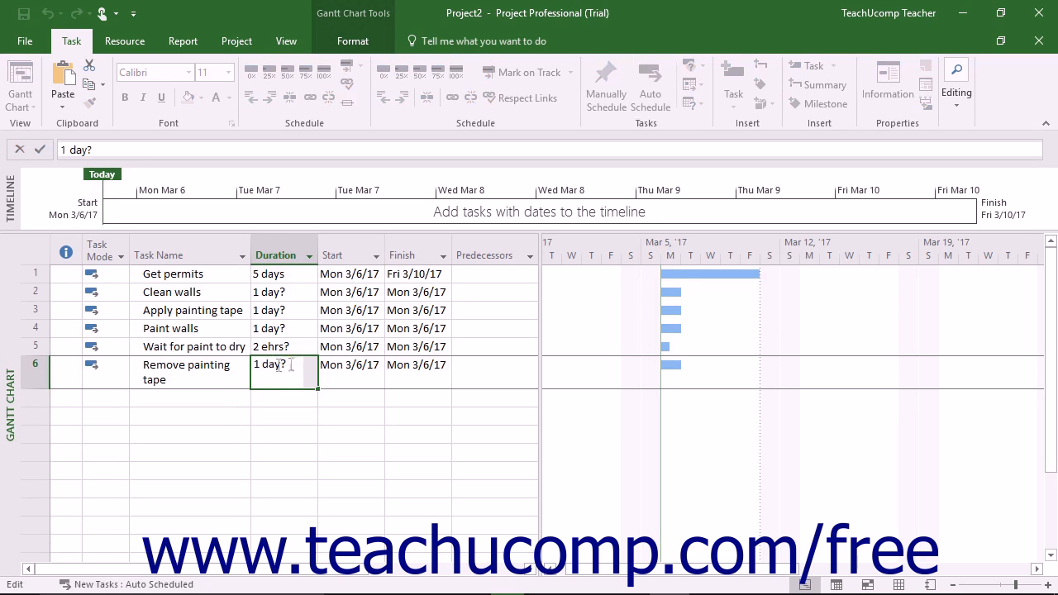
click(216, 365)
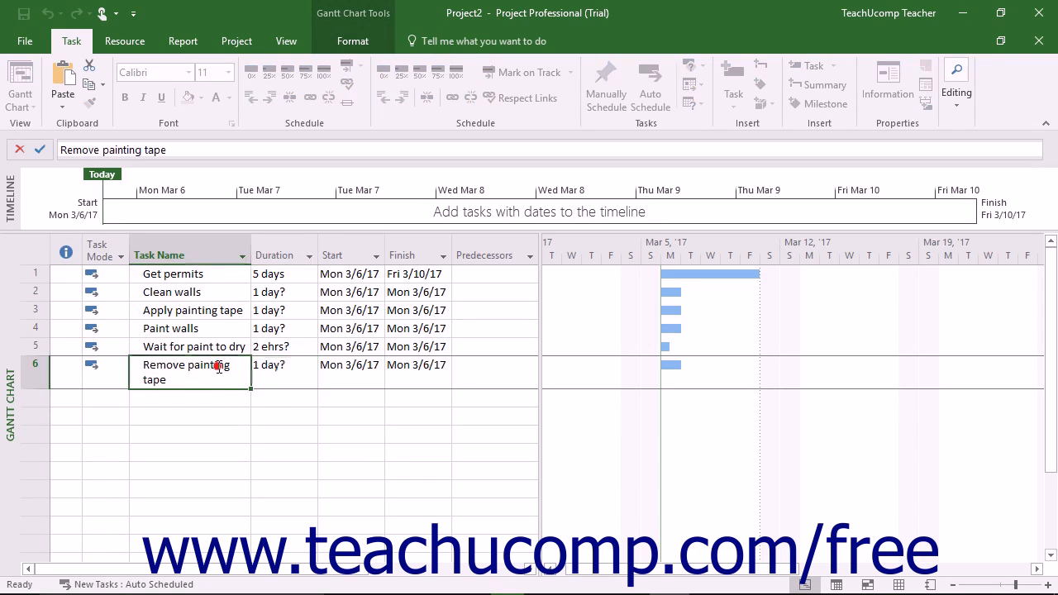
click(650, 86)
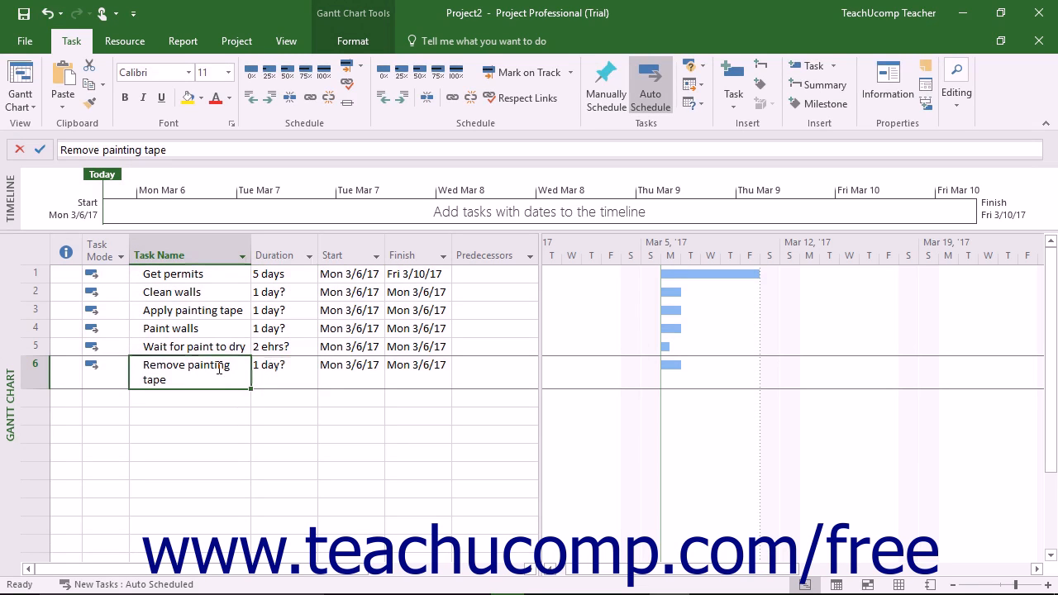